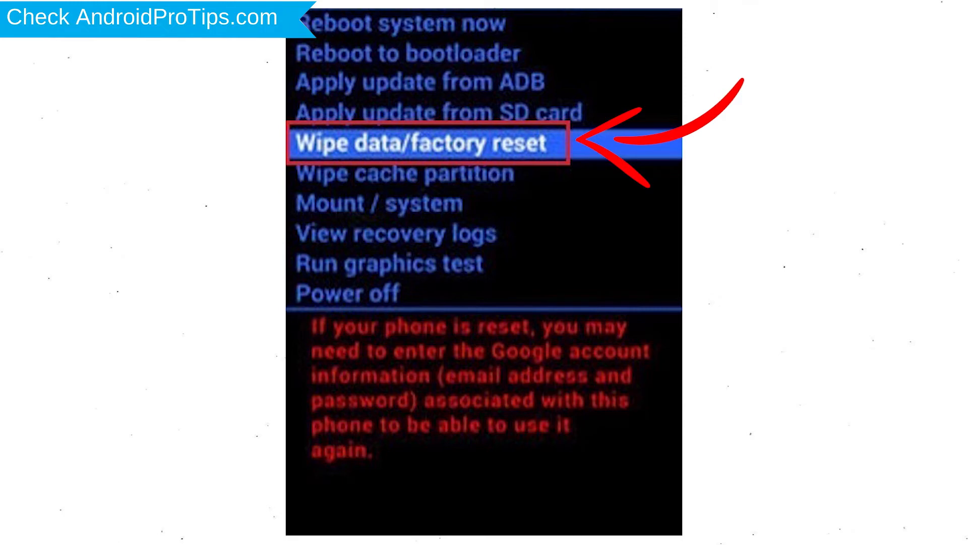
# Close the phone explanation and return to the Windows desktop
pyautogui.click(426, 144)
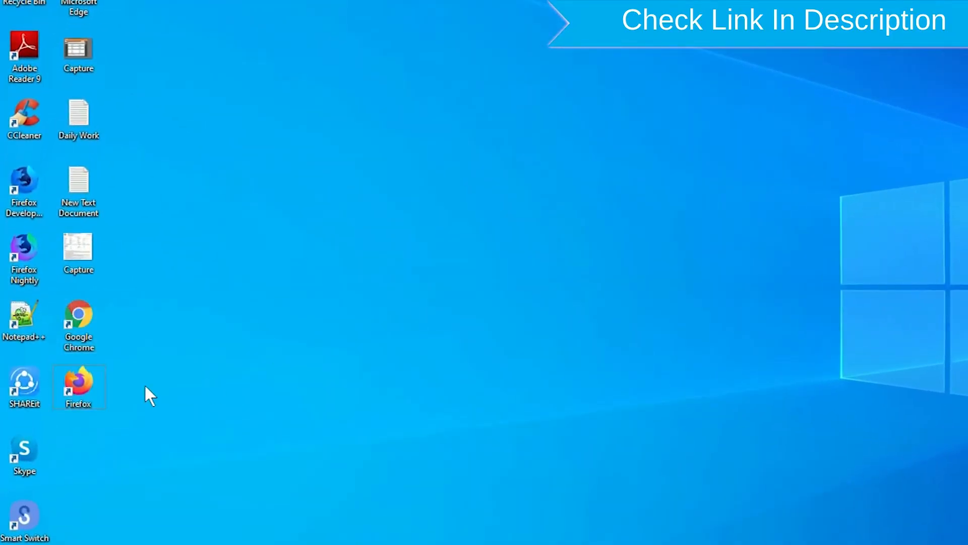
# Launch Chrome, open the 'Find My Device - Google' search result, and submit the account email
pyautogui.rightClick(79, 386)
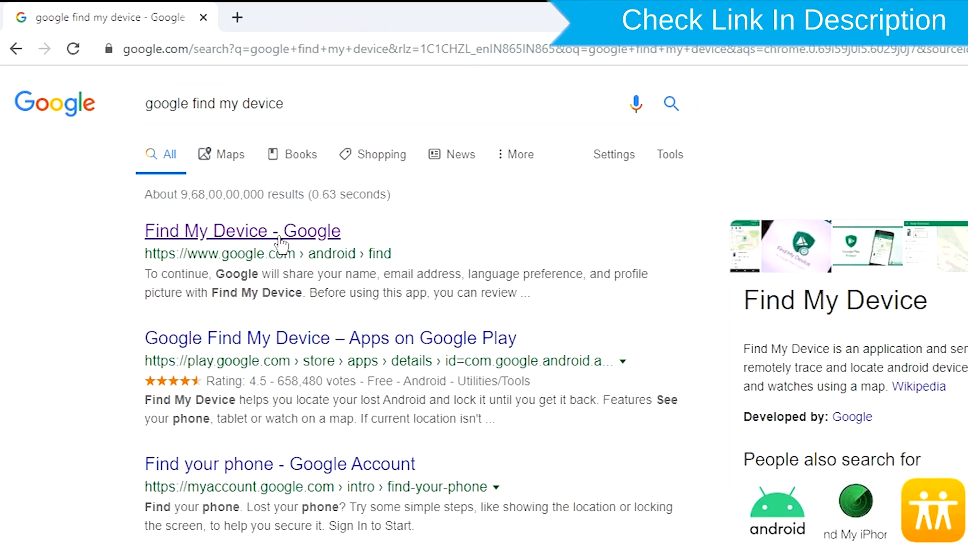
pyautogui.click(242, 230)
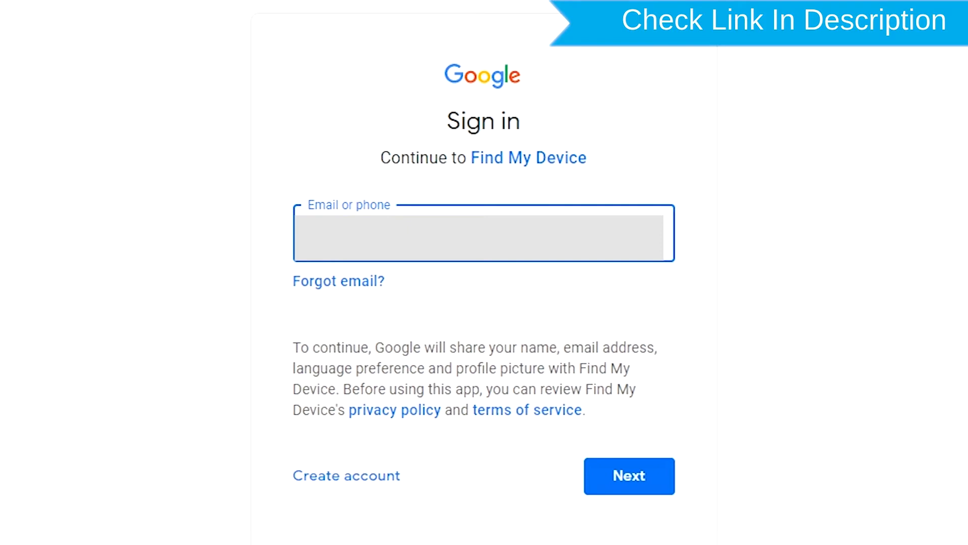
pyautogui.click(629, 475)
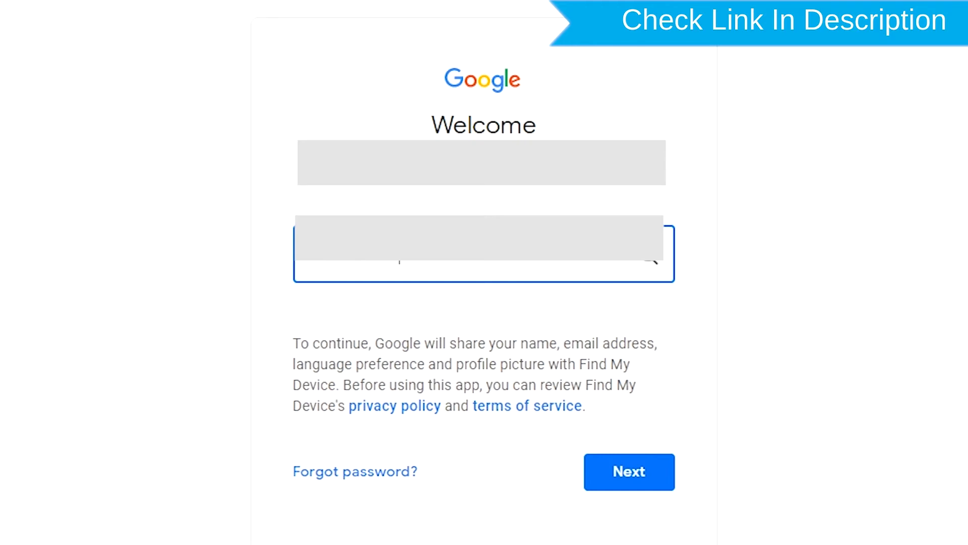
# Submit the account password to finish signing in to Find My Device
pyautogui.click(629, 471)
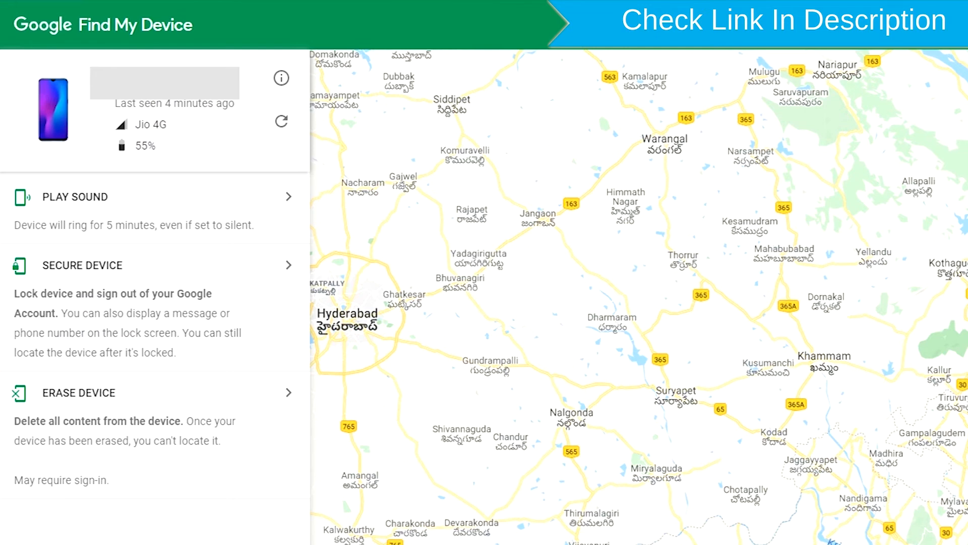
pyautogui.moveTo(129, 408)
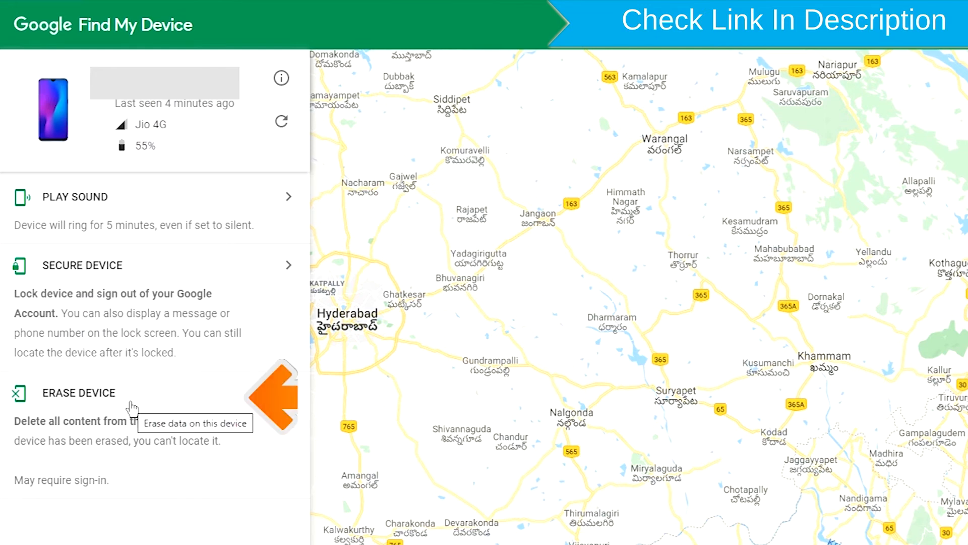
# Choose ERASE DEVICE for the phone and confirm with the green ERASE DEVICE button
pyautogui.click(79, 393)
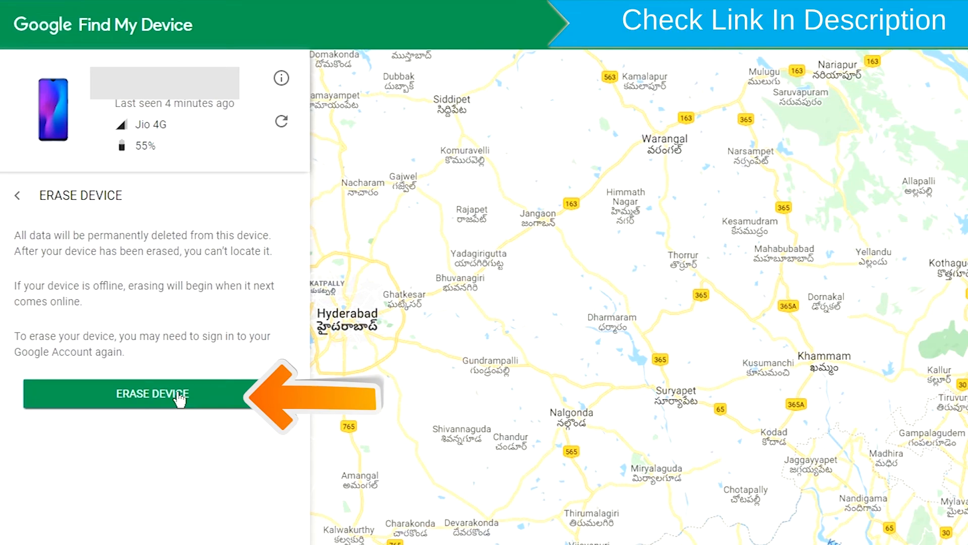
pyautogui.click(151, 394)
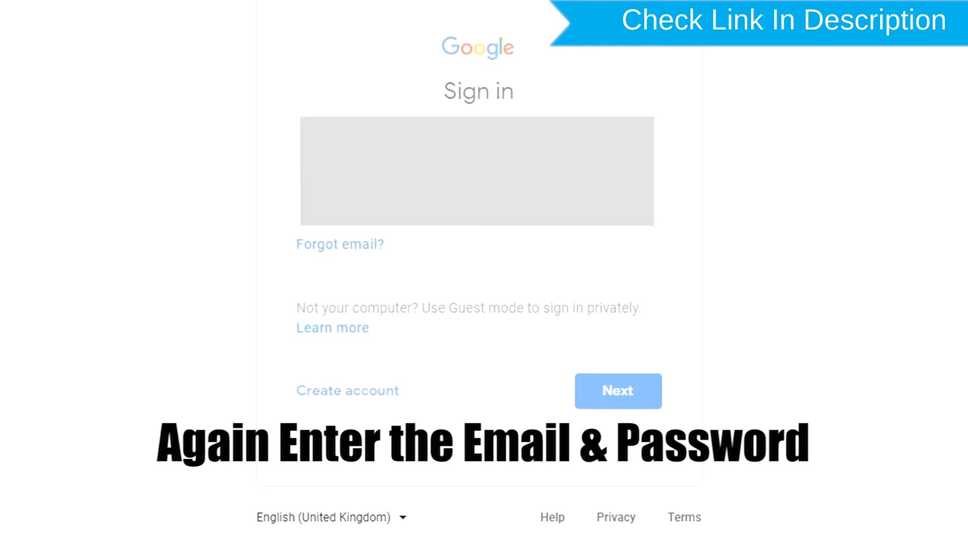
# Re-verify the account and confirm Erase in the Permanently erase dialog
pyautogui.click(618, 390)
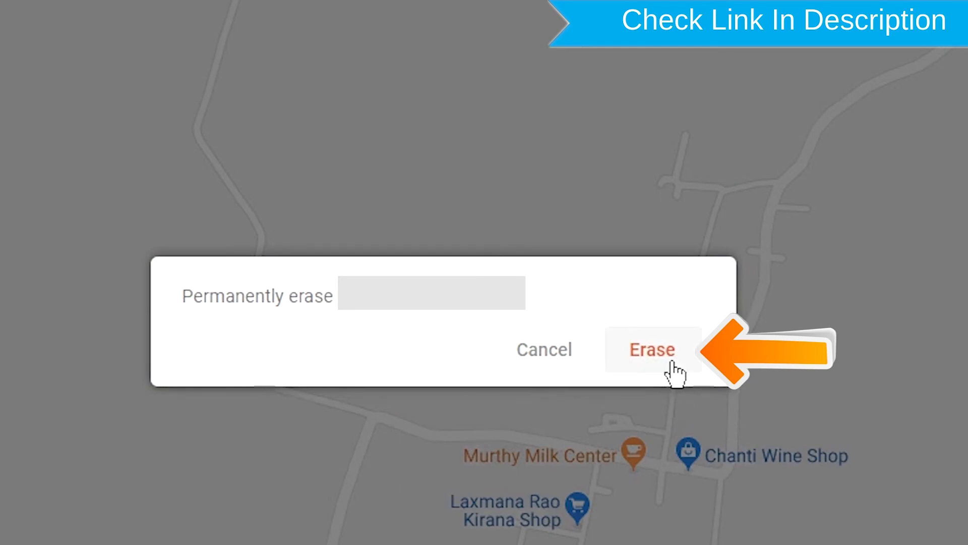
pyautogui.click(652, 349)
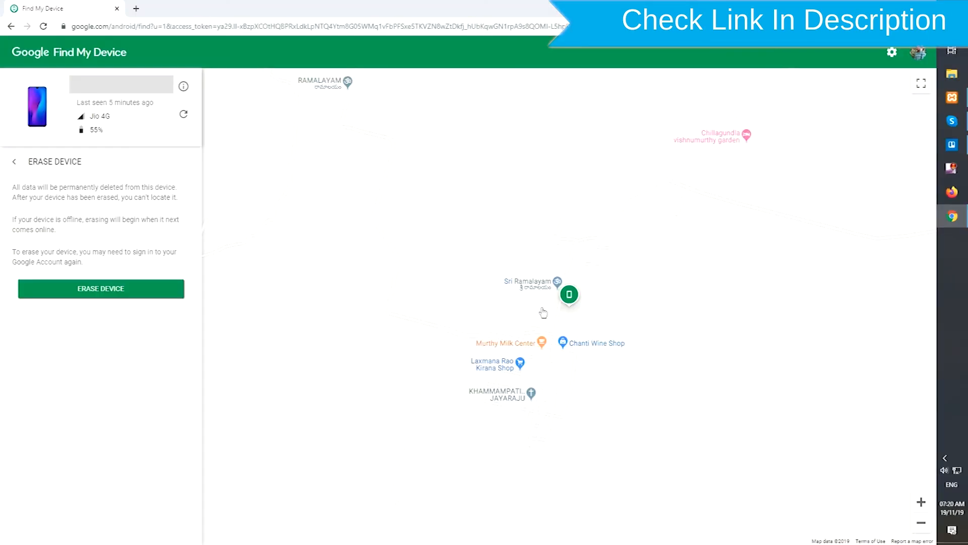
pyautogui.click(100, 289)
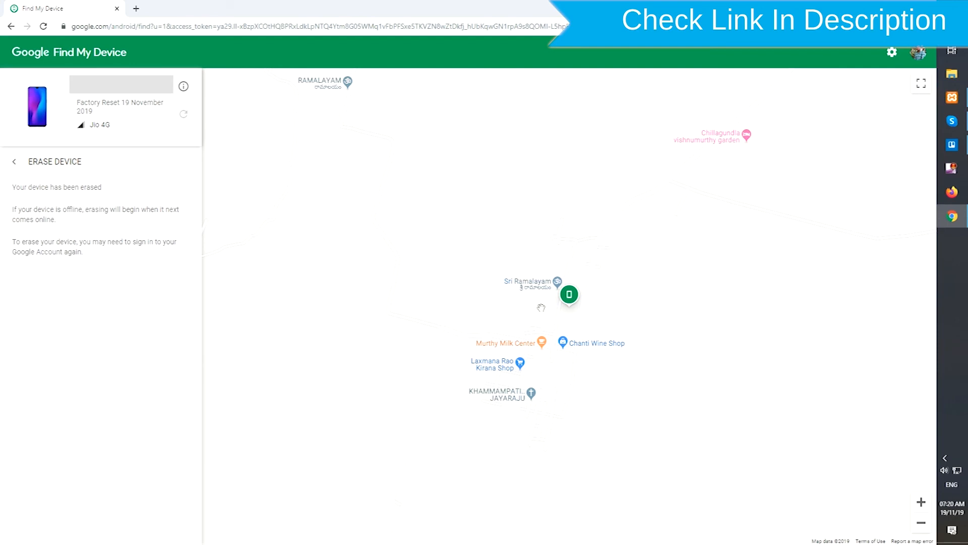